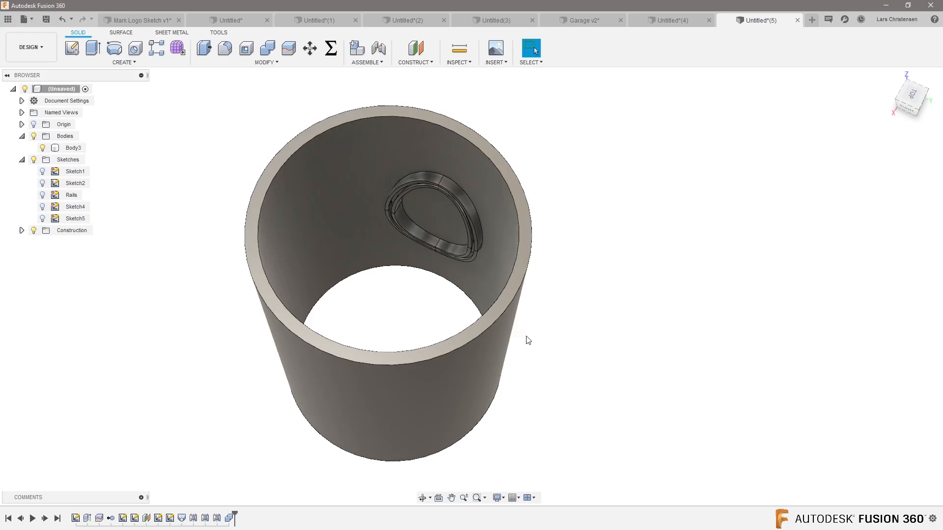
mouse_move(852, 80)
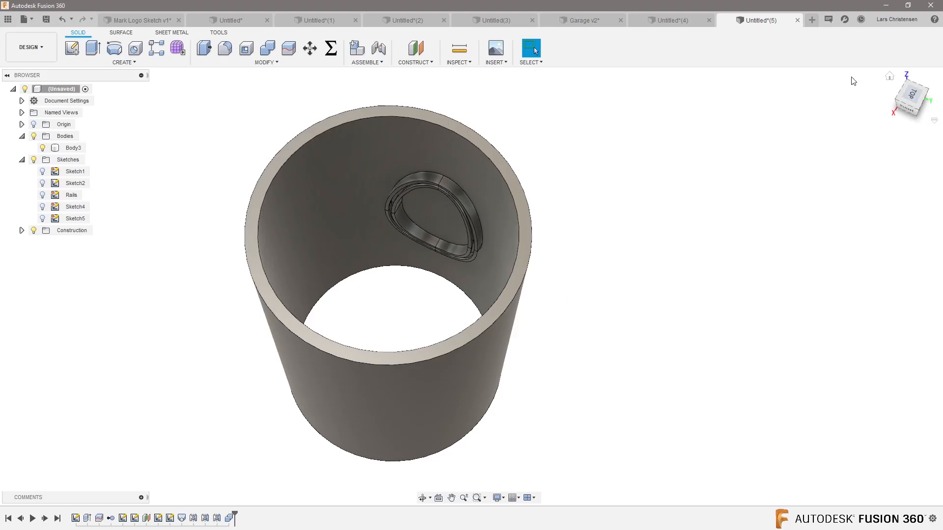
- Start a new blank design and set its active units to Inch via Document Settings
left_click(812, 19)
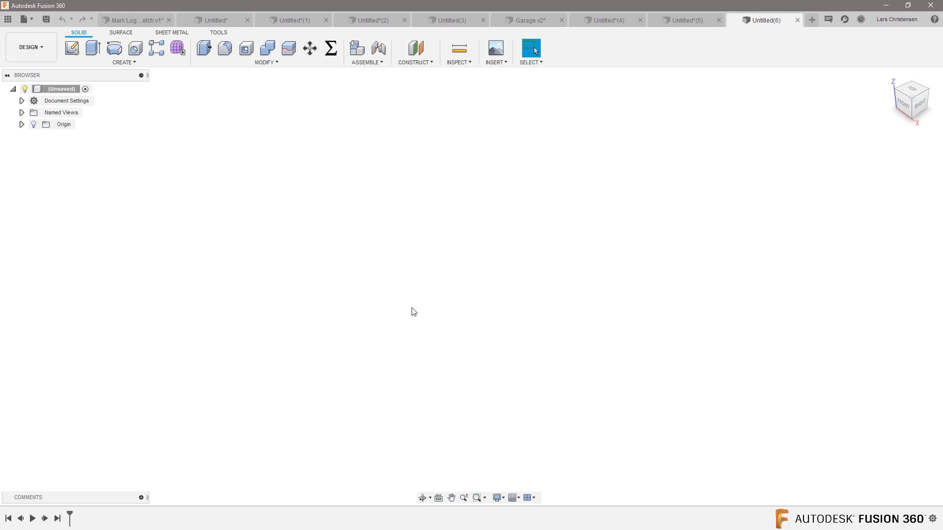
left_click(22, 100)
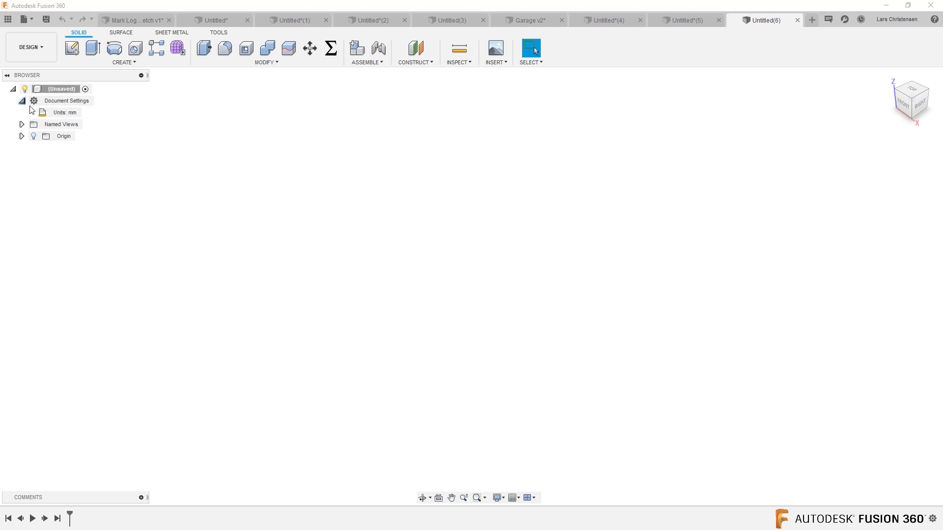
double_click(59, 112)
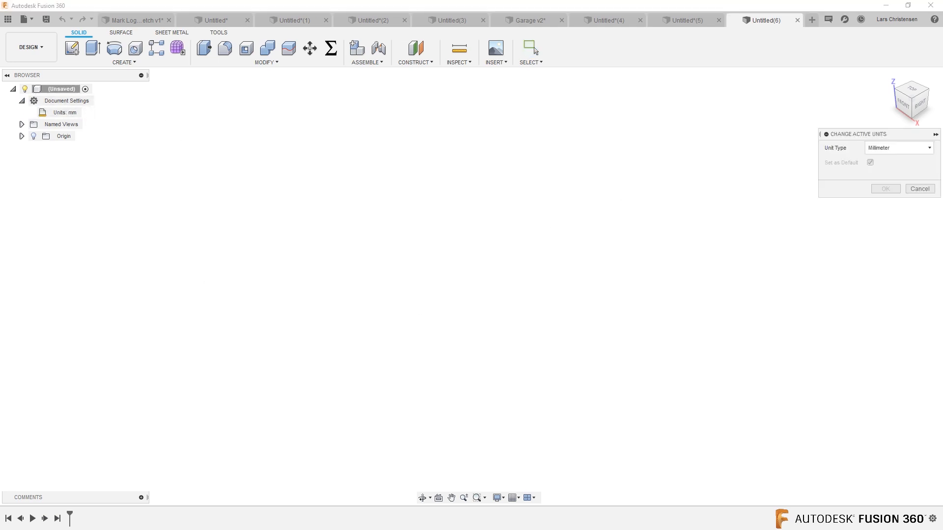
left_click(899, 148)
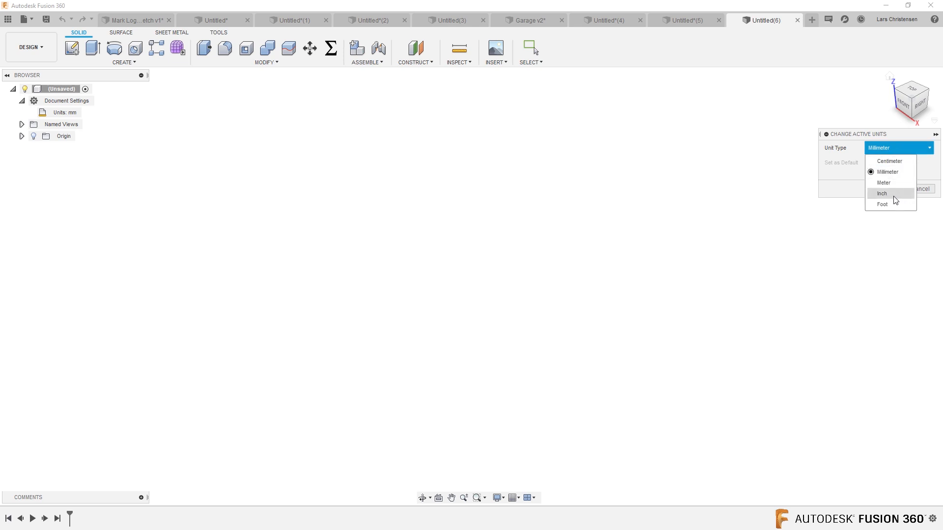
left_click(882, 194)
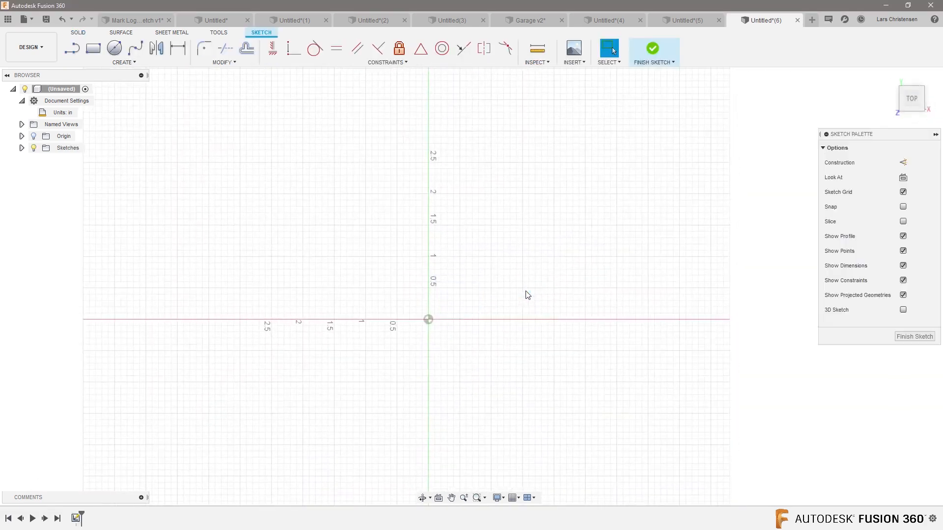
- Sketch a 1 in centre rectangle at the origin on the top plane and extrude it 1 in
right_click(528, 295)
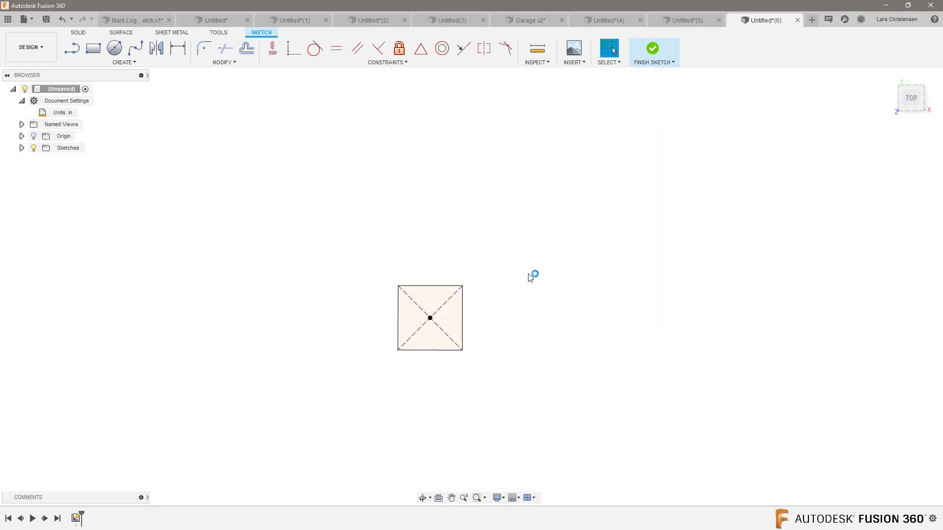
left_click(652, 47)
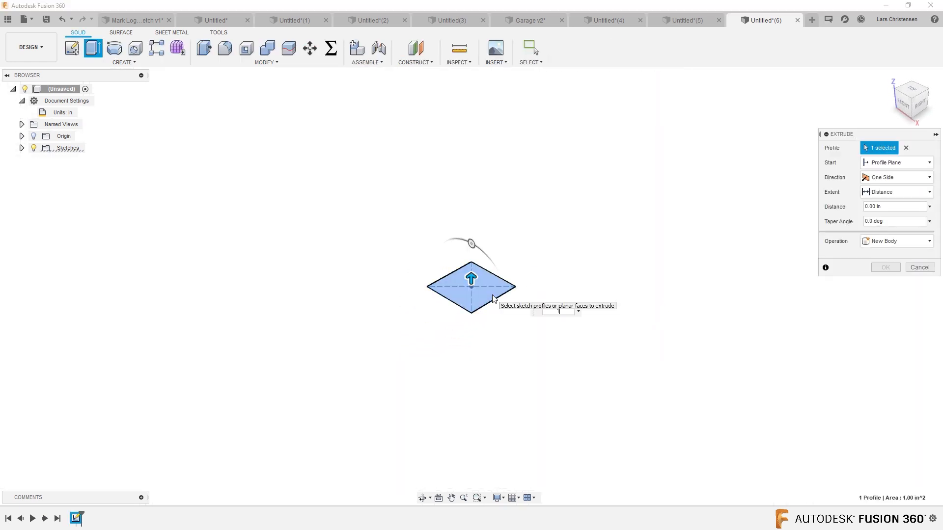
left_click(886, 268)
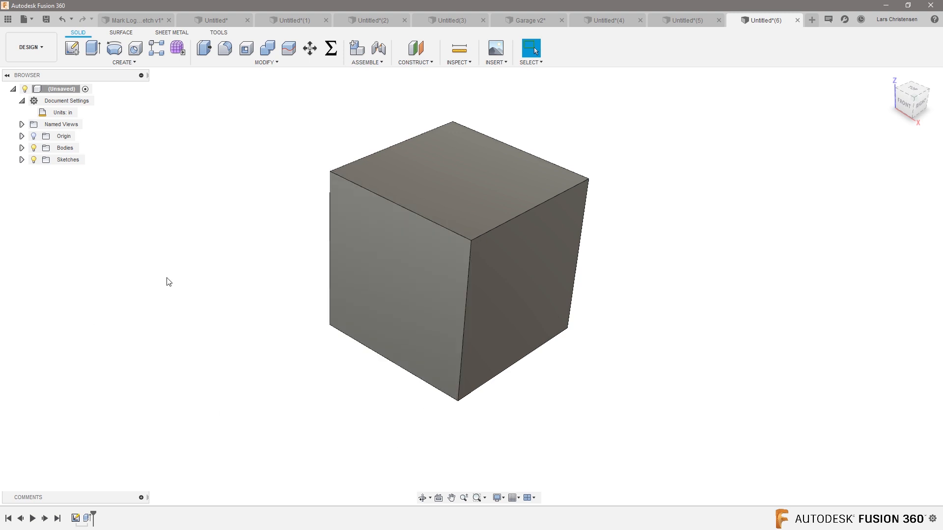
mouse_move(165, 281)
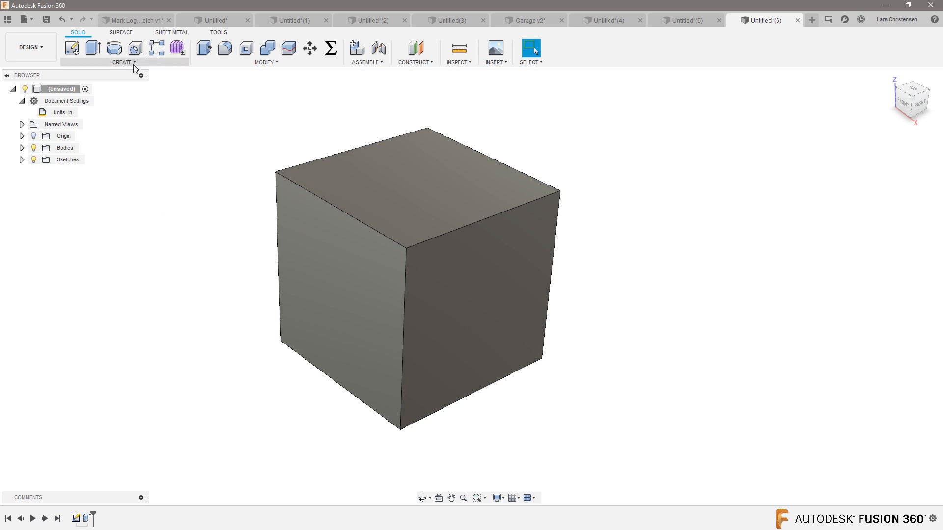
- Start a Hole on a cube face, viewing it straight on, with the top edge as reference
left_click(123, 62)
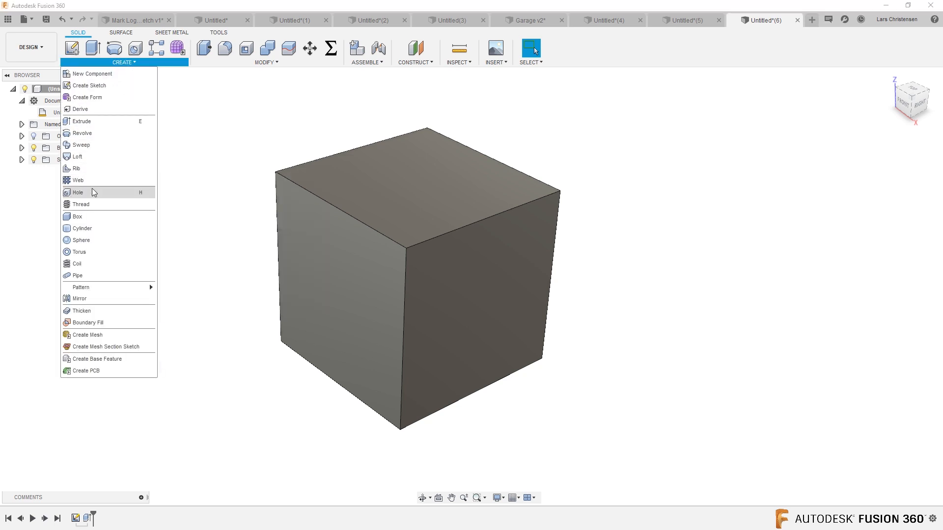
mouse_move(81, 195)
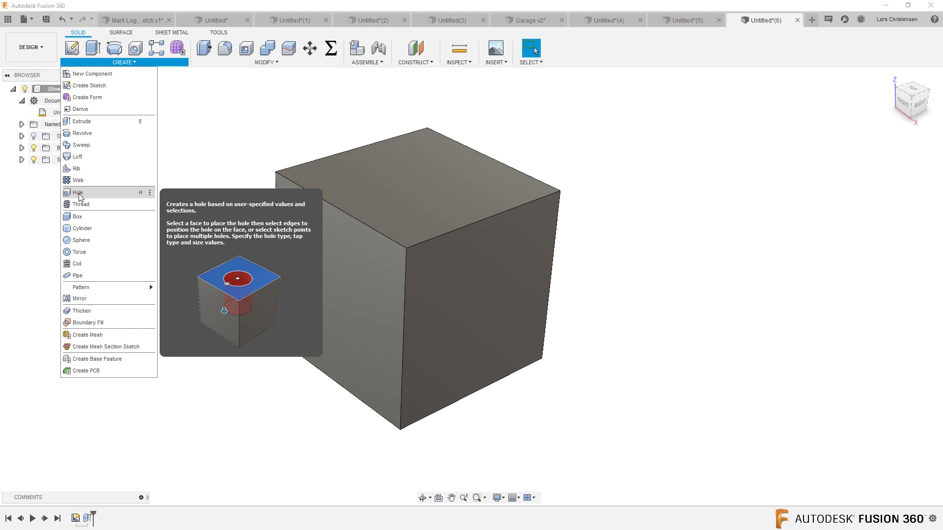
left_click(77, 192)
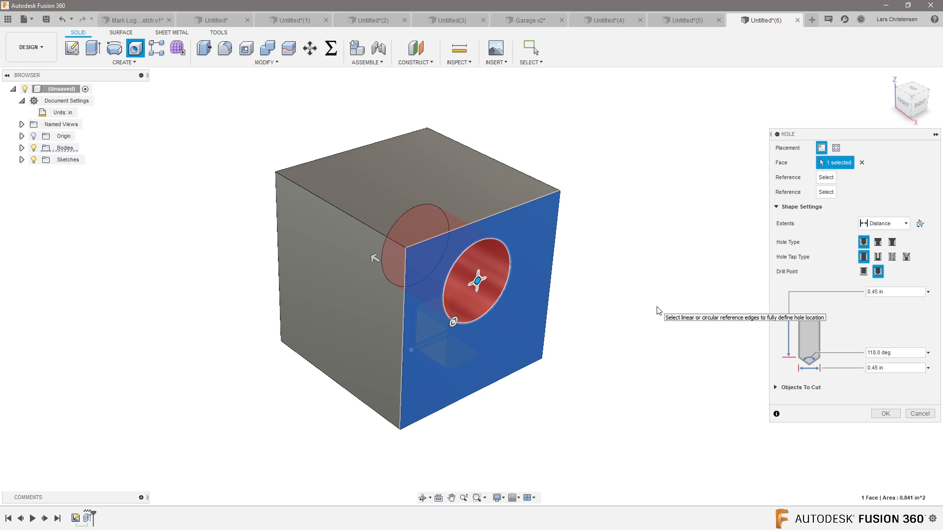
left_click(921, 101)
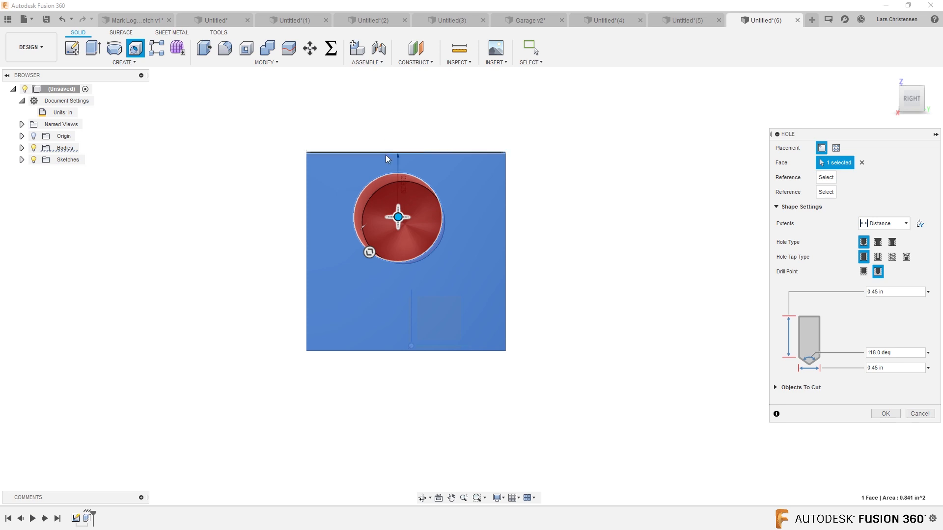
left_click(386, 158)
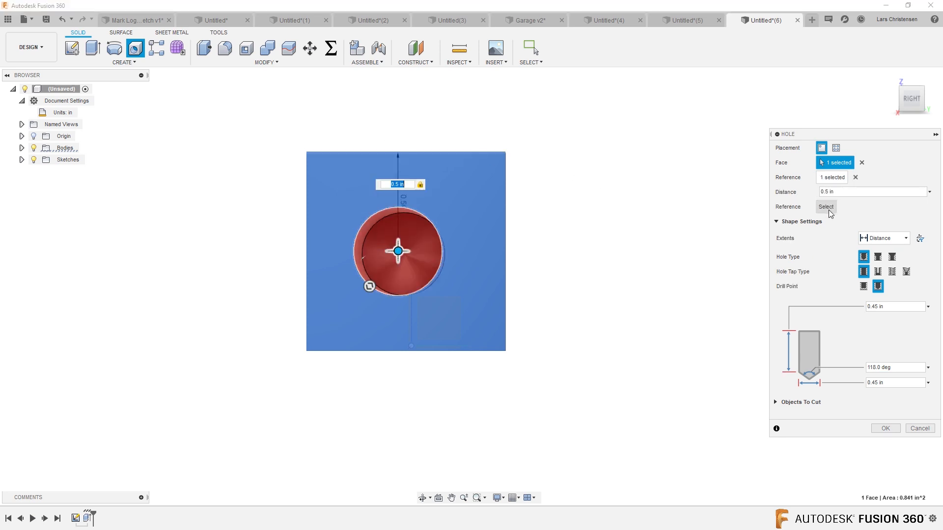
- Reference the left edge at 0.5 in too and set the hole Extents to All
left_click(826, 206)
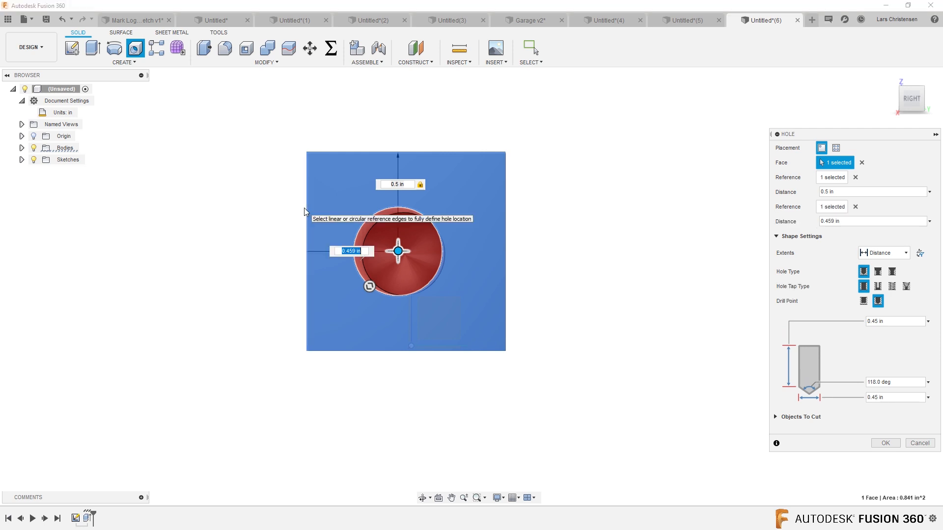
left_click(886, 443)
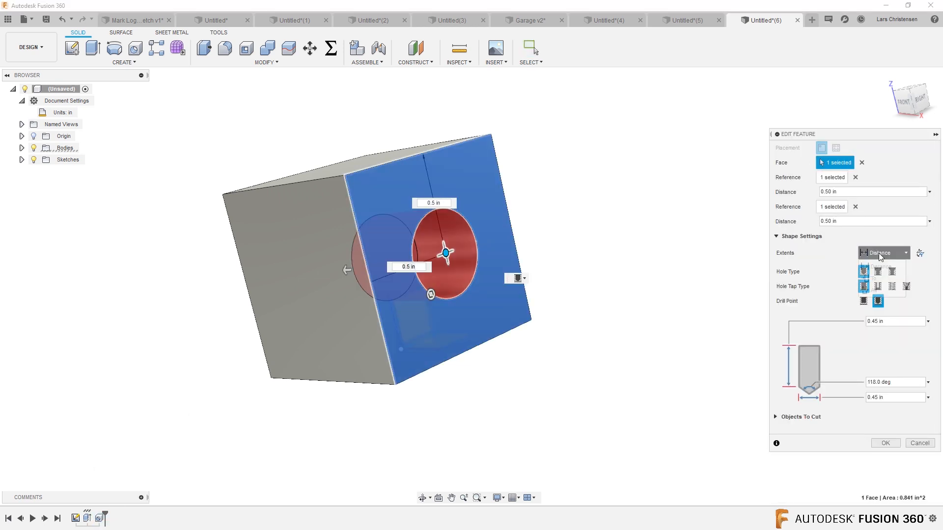
left_click(875, 265)
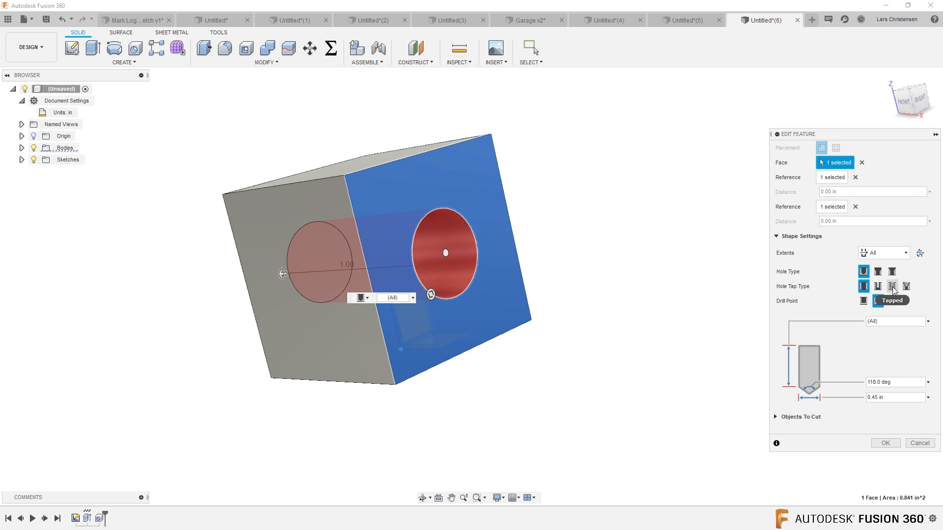
- Make the hole Tapped 5/16-18 UNC with Modeled threads and confirm it
left_click(890, 287)
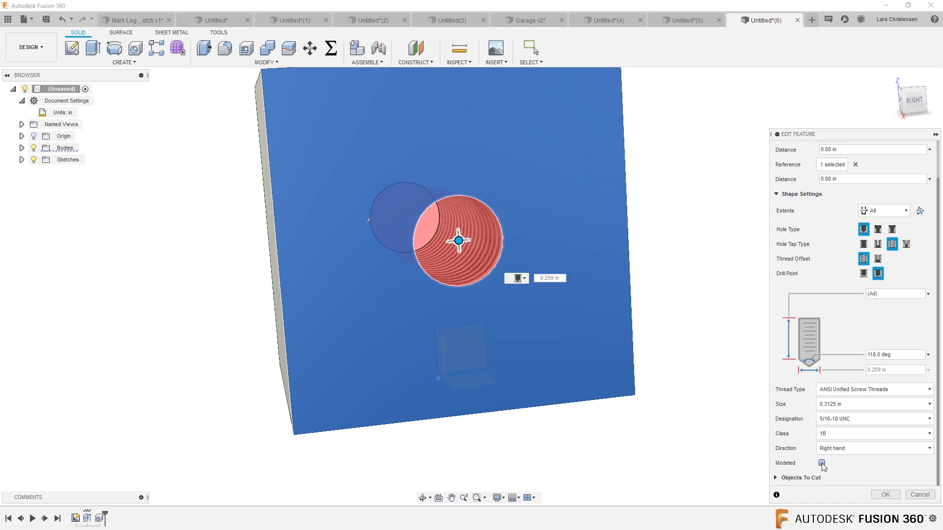
left_click(821, 464)
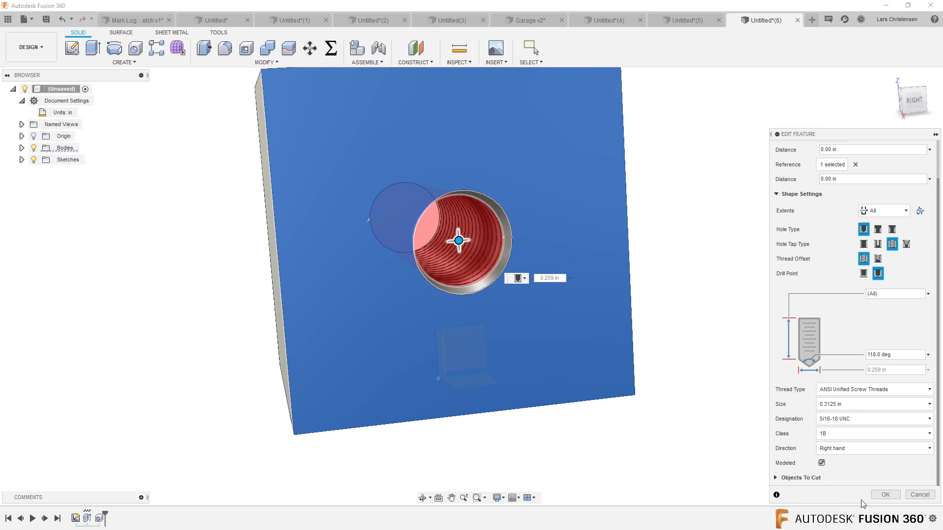
left_click(886, 494)
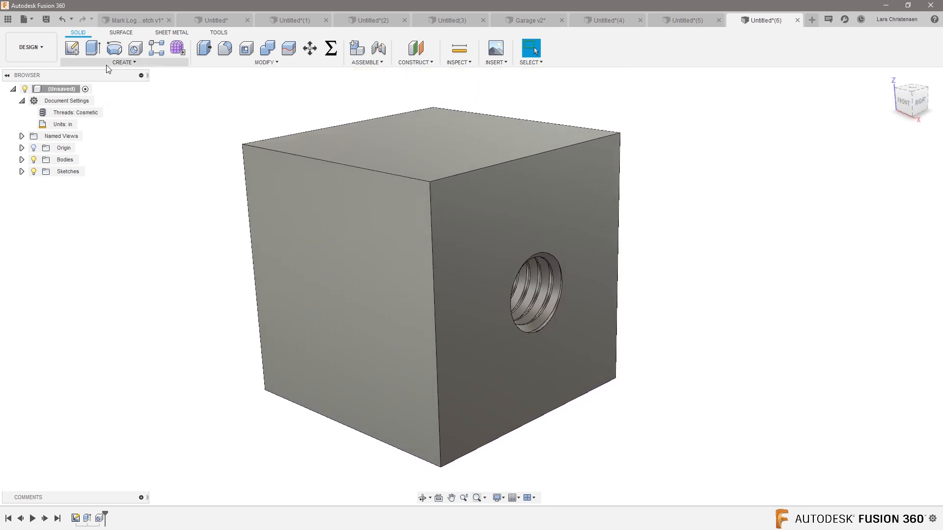
- Place a plain hole on the front face 0.5 in from two edges and confirm it
left_click(123, 62)
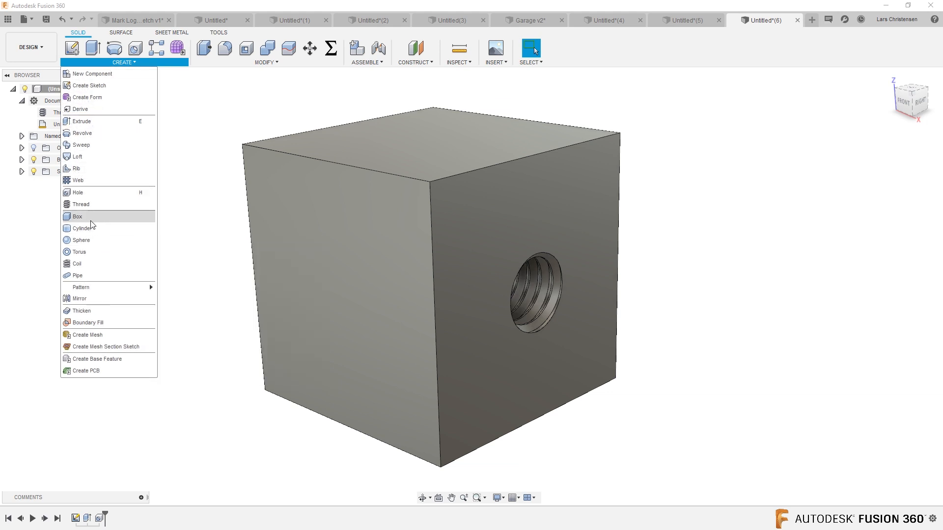
left_click(76, 193)
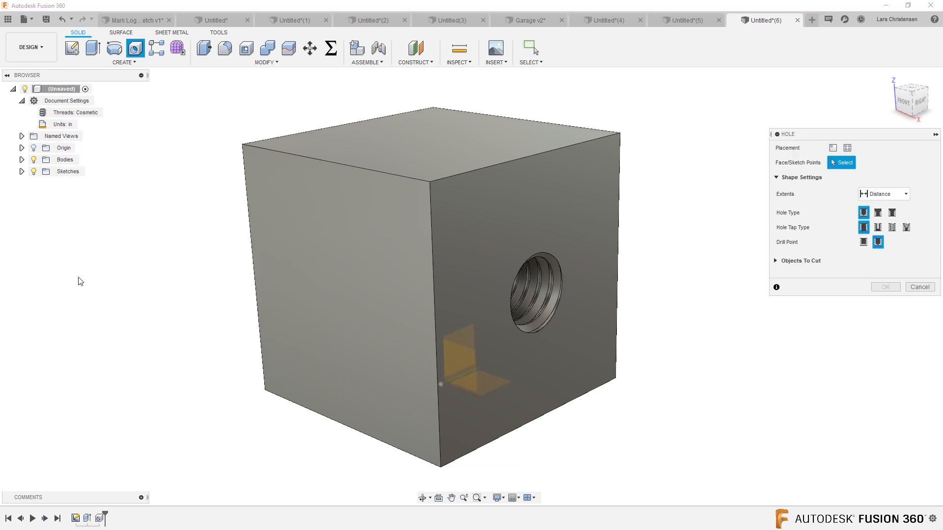
left_click(326, 279)
type(".5")
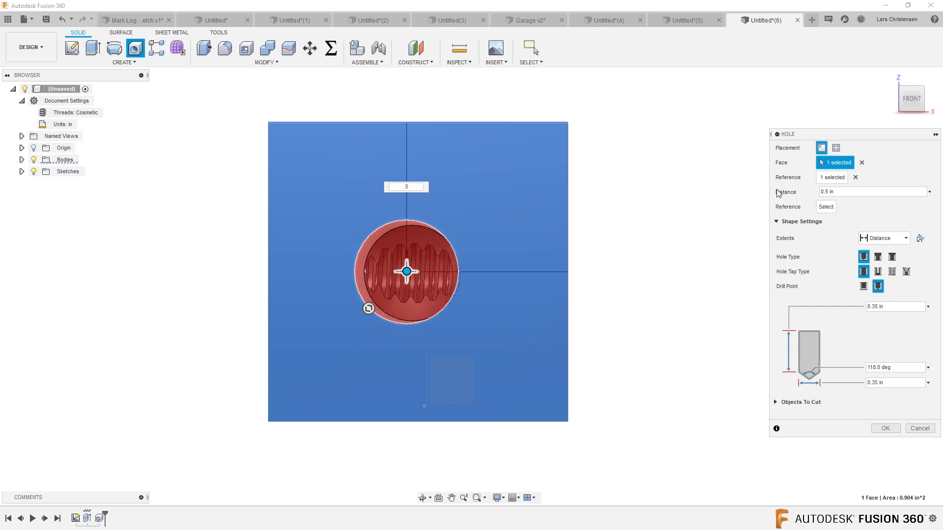
mouse_move(270, 230)
type(".5")
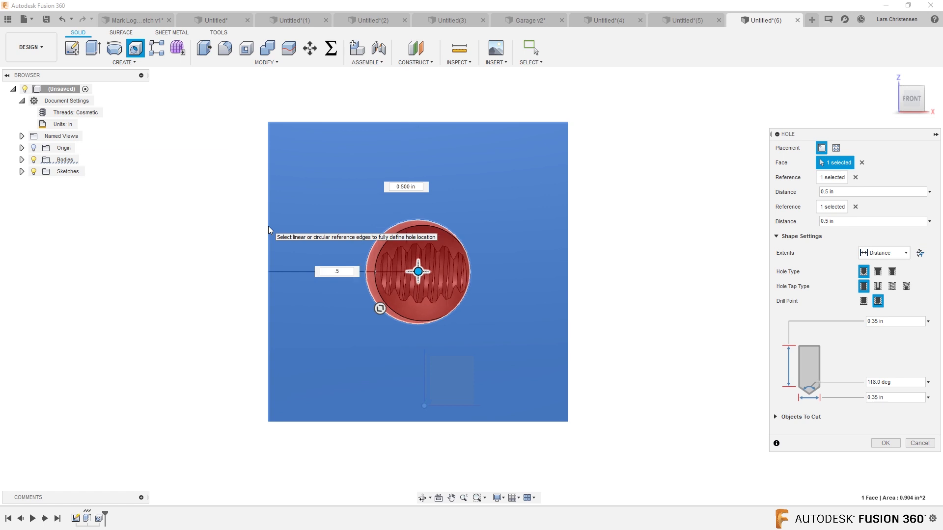
left_click(886, 443)
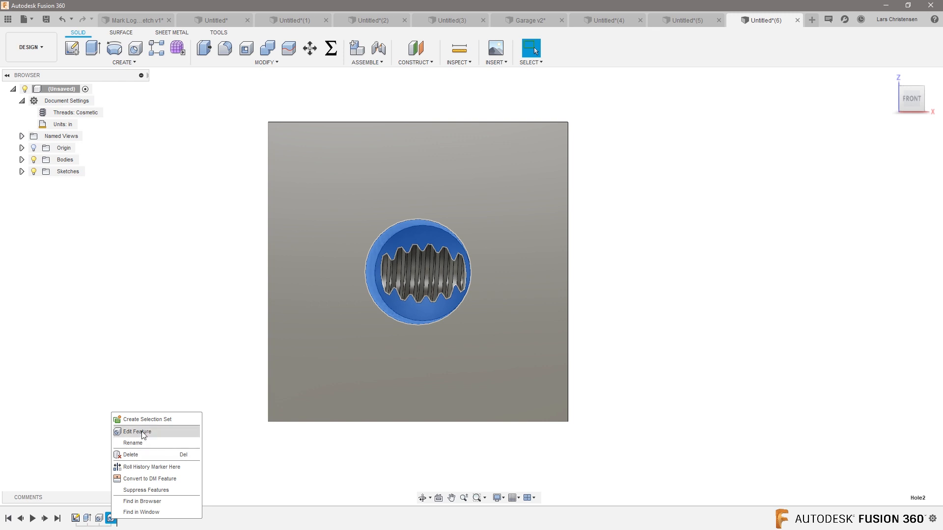
- Edit the front hole to Extents All, Tapped, with Modeled threads
left_click(135, 432)
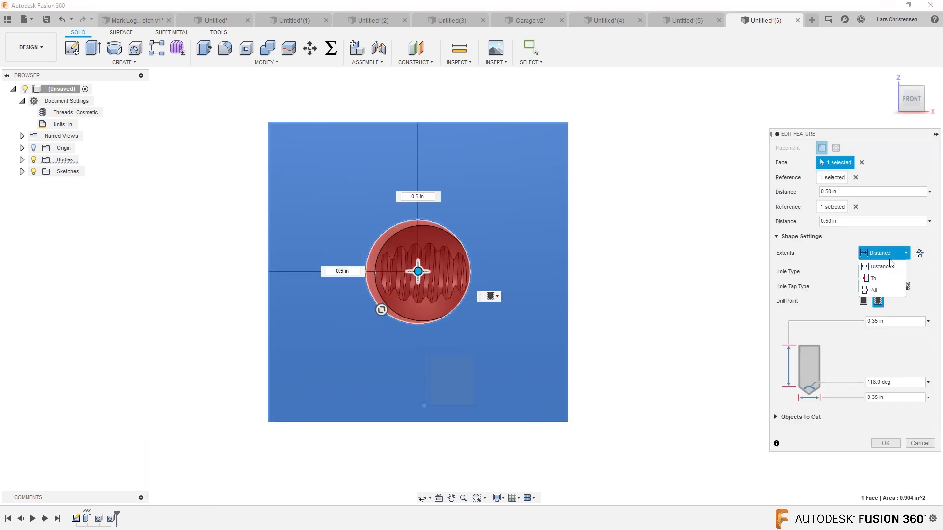
left_click(868, 289)
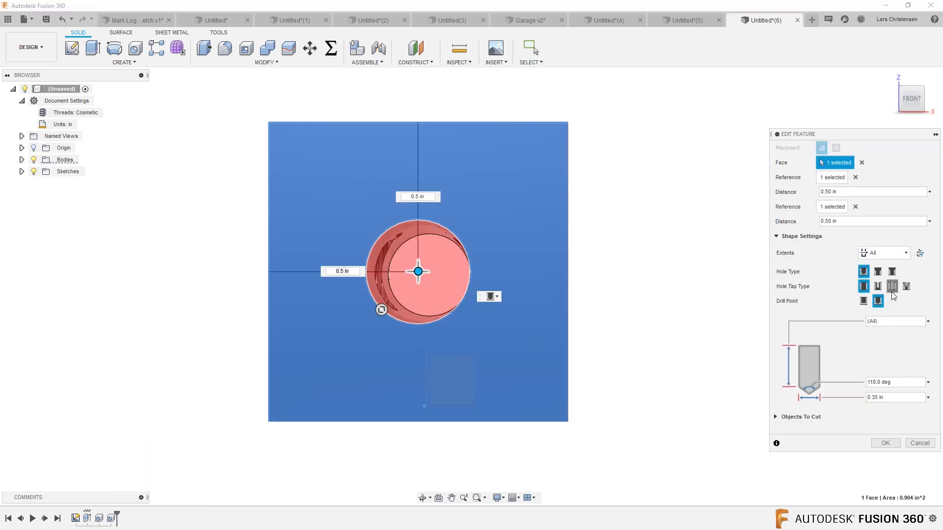
left_click(892, 287)
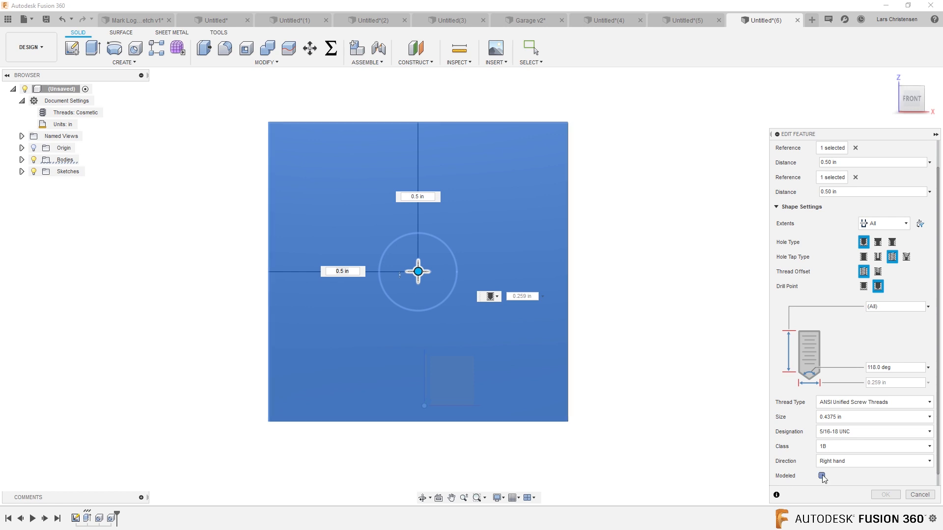
left_click(822, 476)
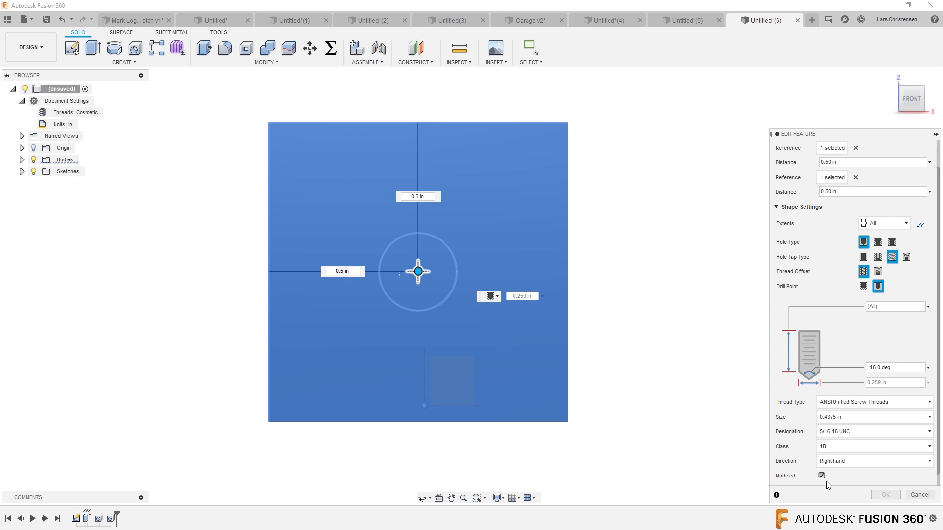
mouse_move(885, 226)
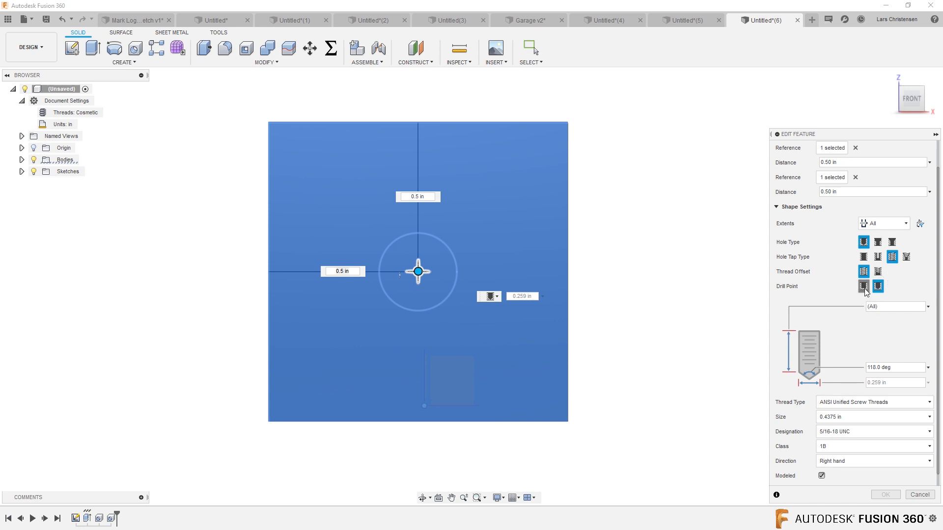
- Give it a flat drill point, 0.3125 in thread size, and flip its direction
left_click(862, 287)
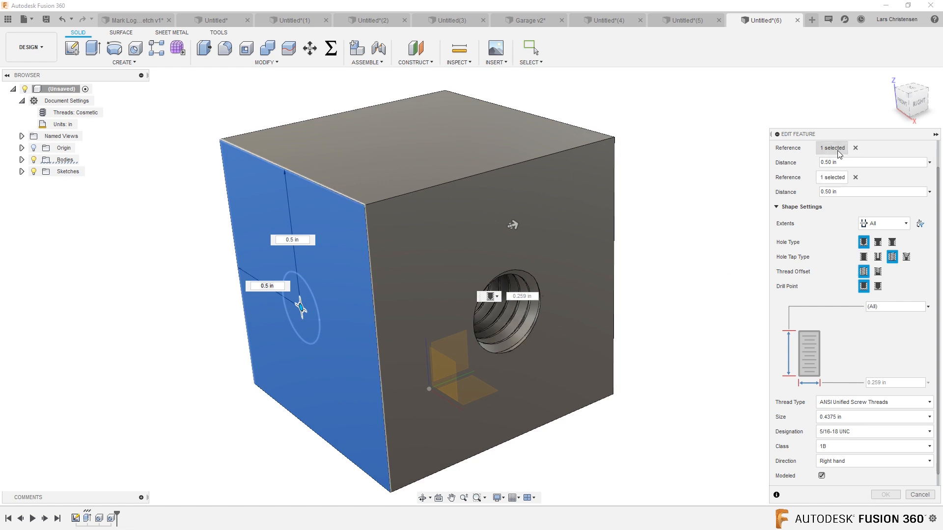
left_click(869, 162)
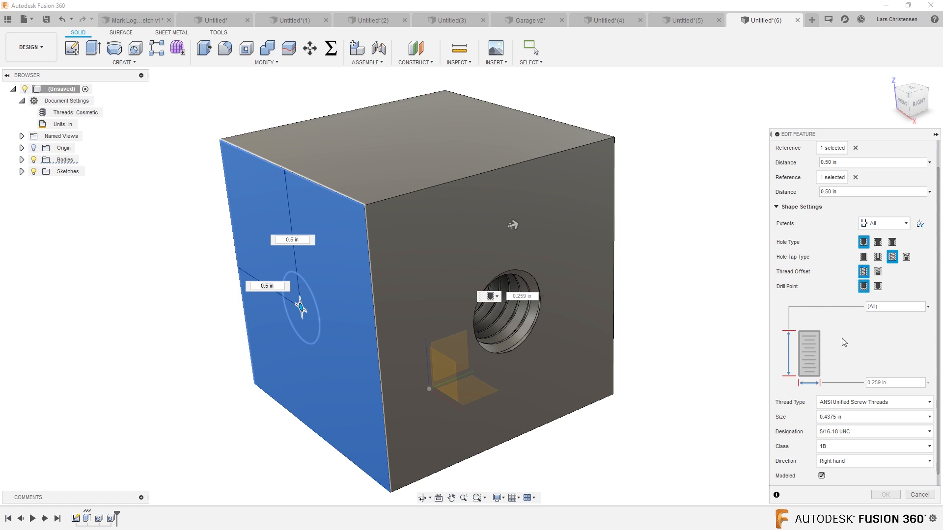
left_click(875, 417)
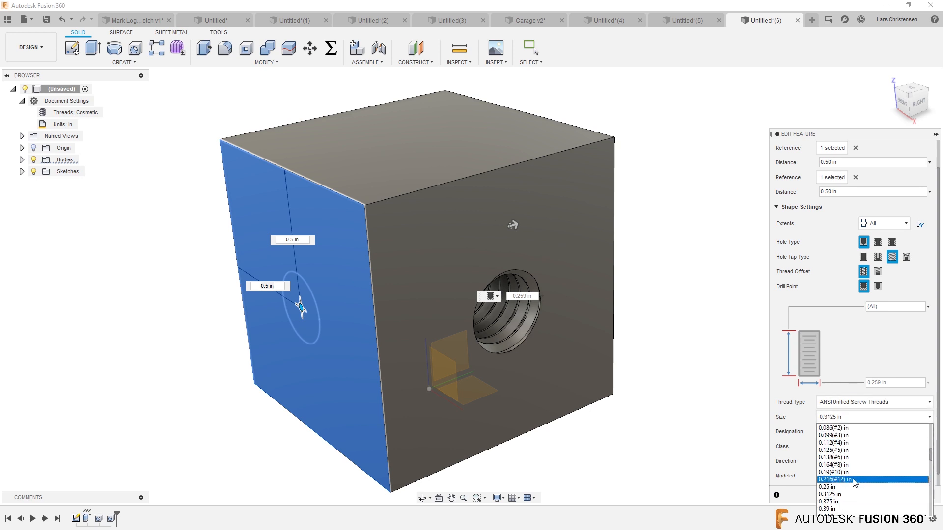
left_click(835, 480)
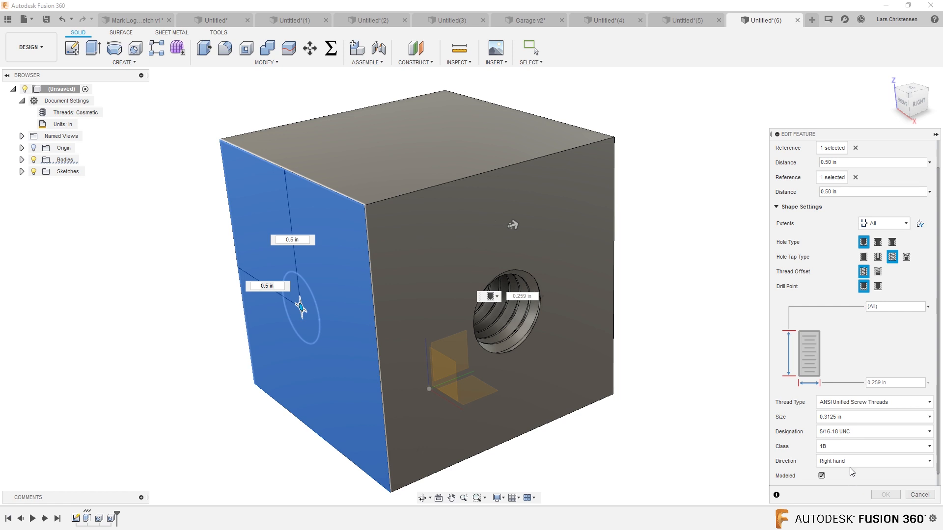
mouse_move(658, 455)
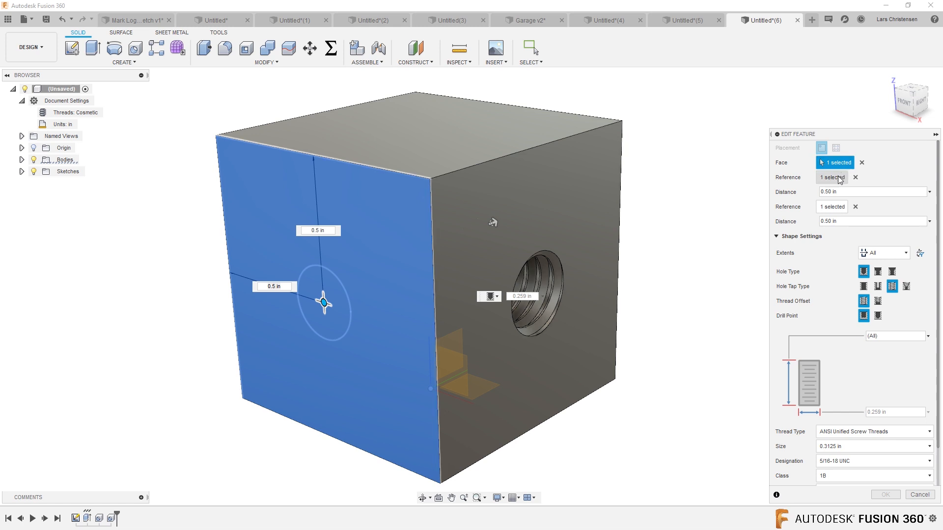
mouse_move(835, 217)
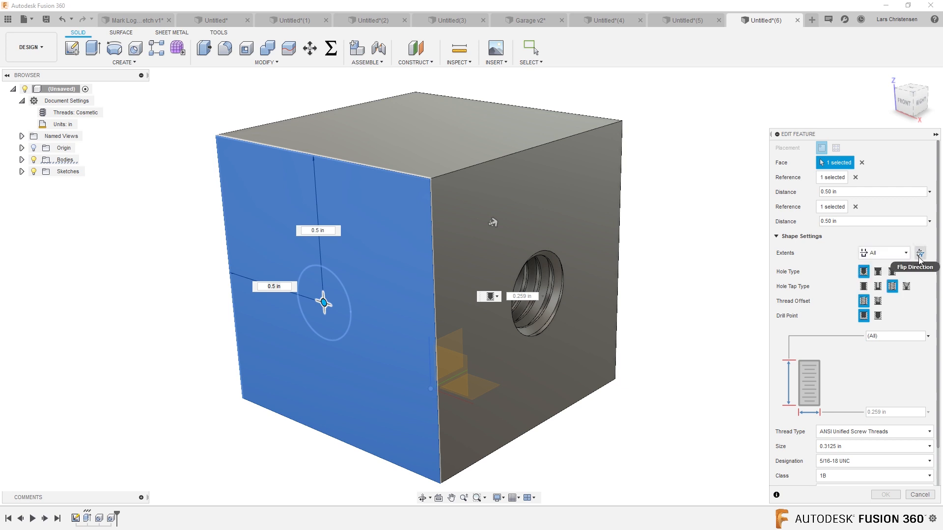
left_click(920, 253)
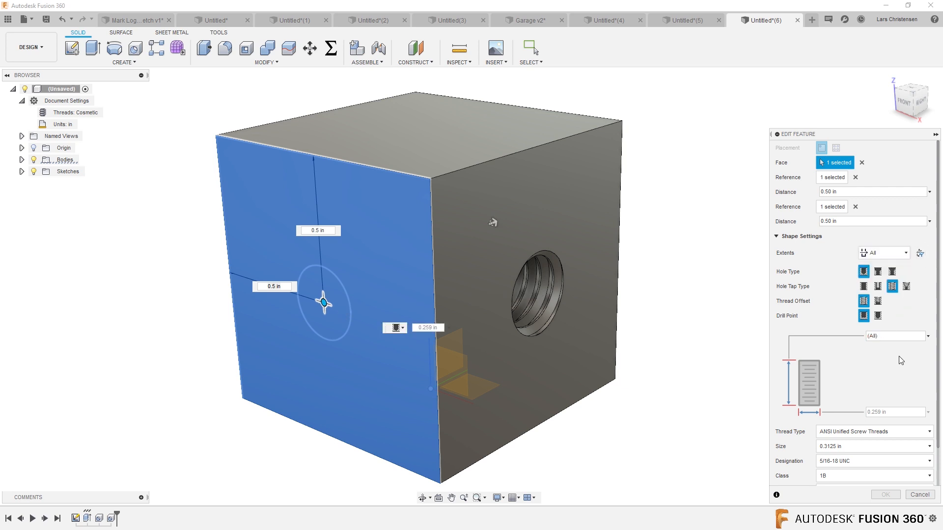
mouse_move(835, 385)
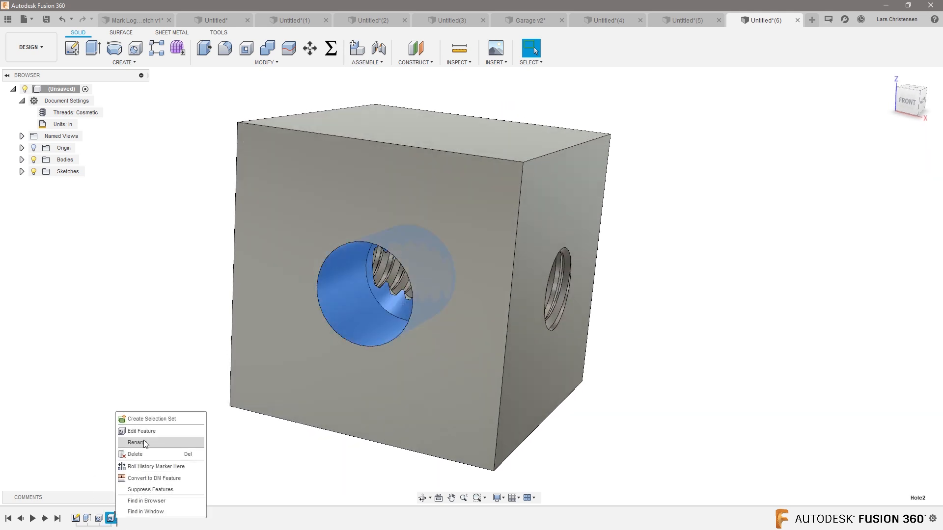
- Re-edit the hole as Tapped with Modeled threads
left_click(142, 432)
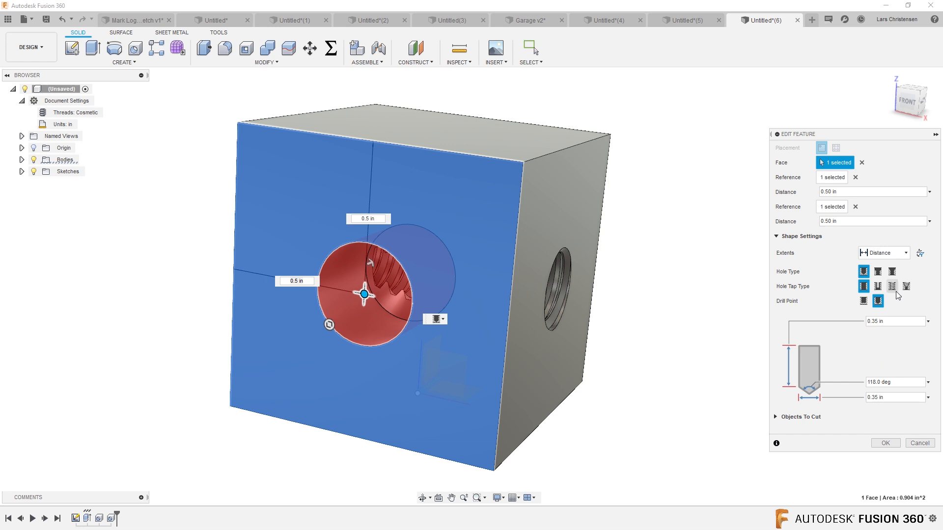
left_click(892, 287)
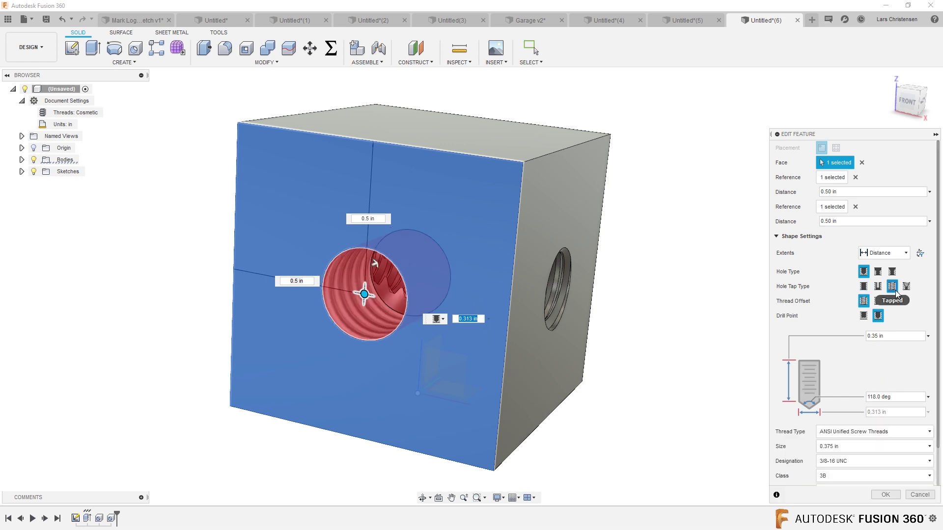
scroll("down", 3)
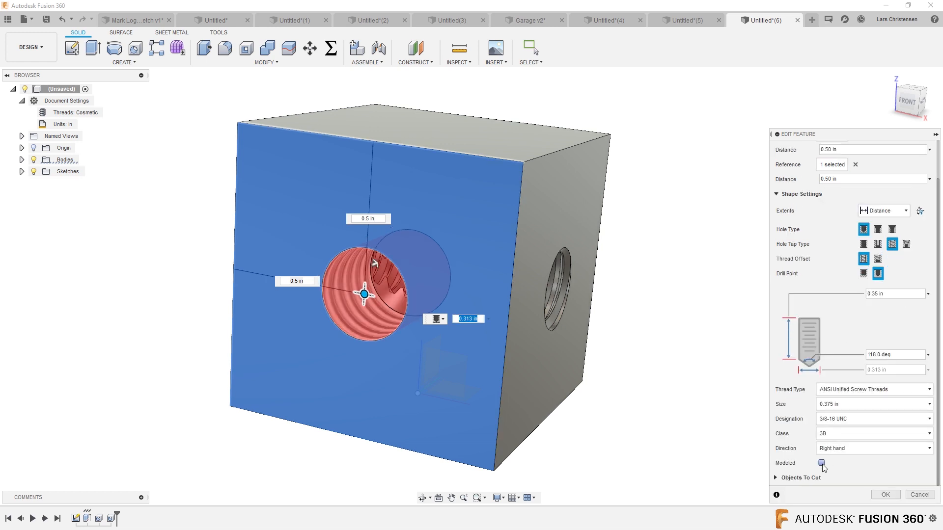
left_click(820, 464)
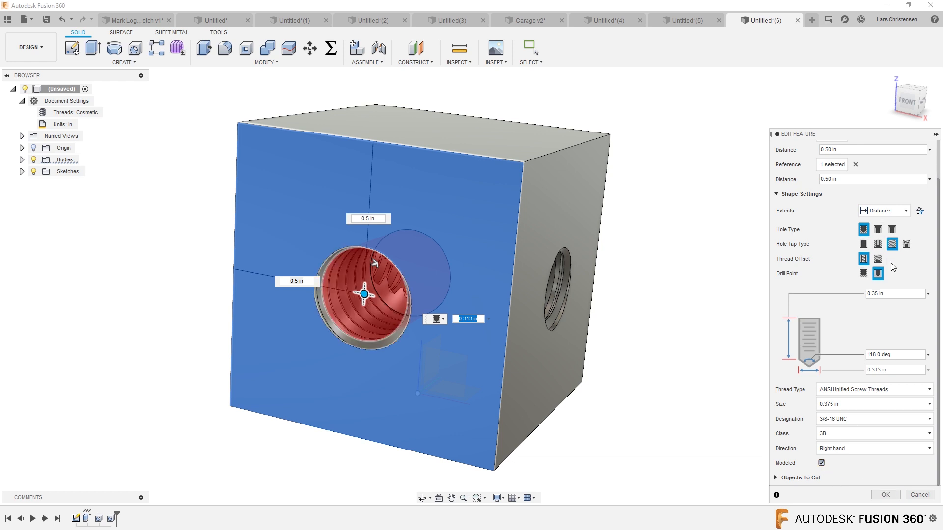
- Set the hole Extents to All and its thread size to 0.3125 in
left_click(884, 210)
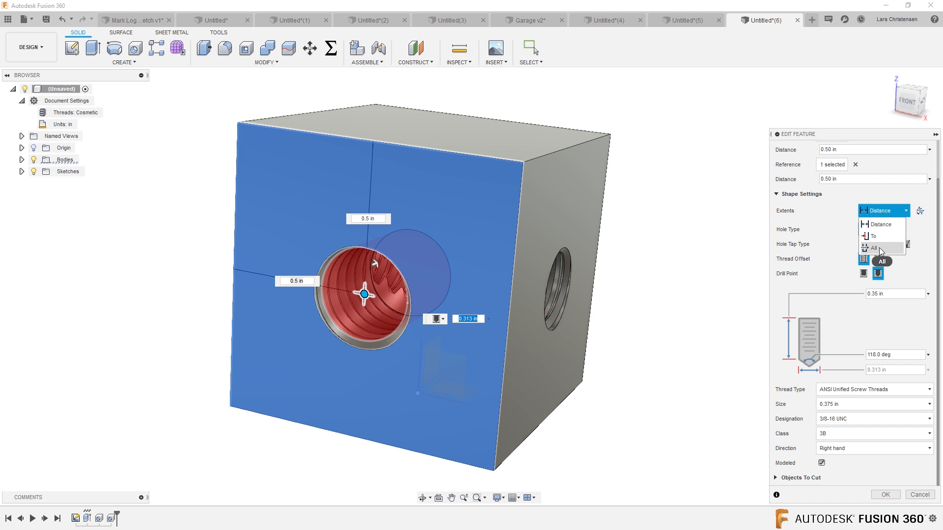
left_click(873, 248)
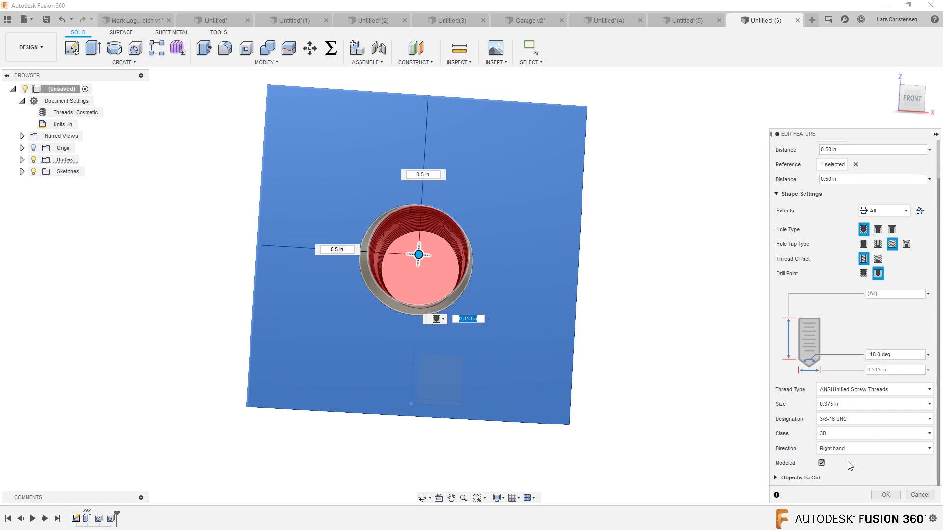
left_click(875, 405)
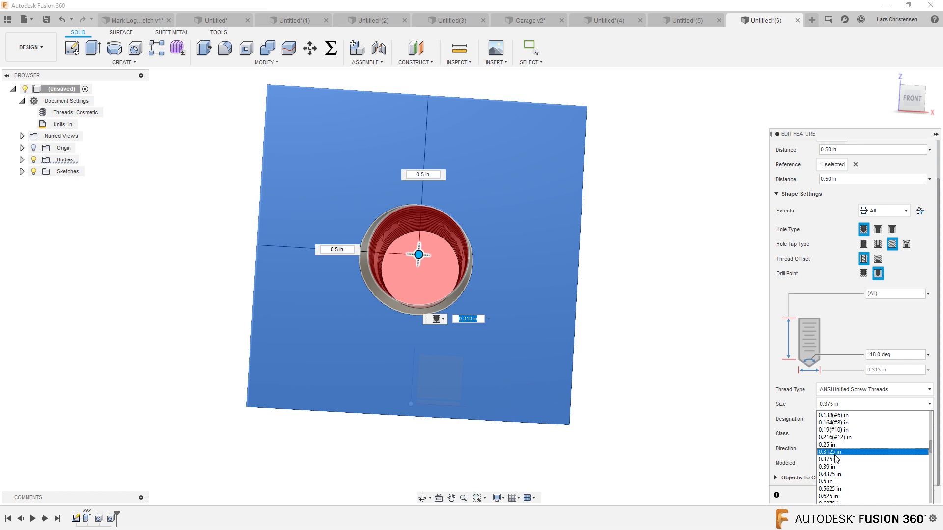
left_click(828, 451)
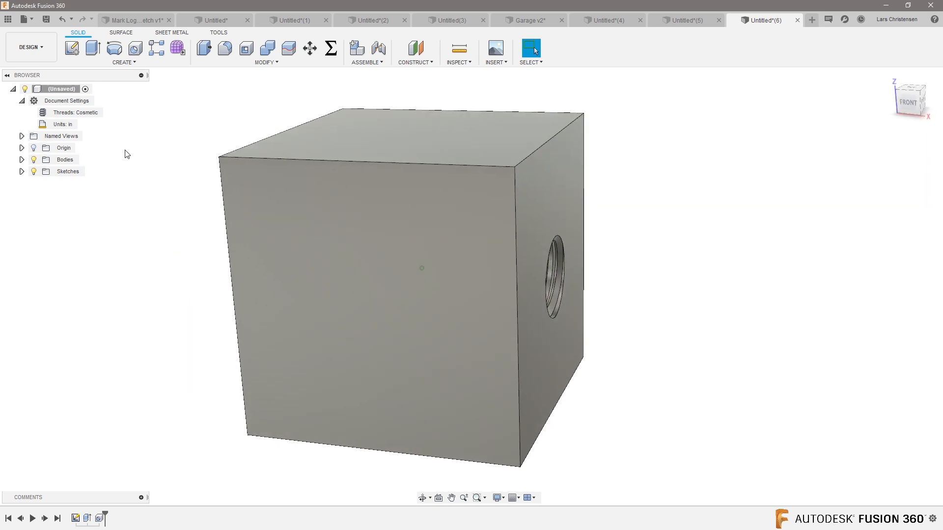
- Start a Hole on the front face, 0.5 in from the top edge
left_click(123, 63)
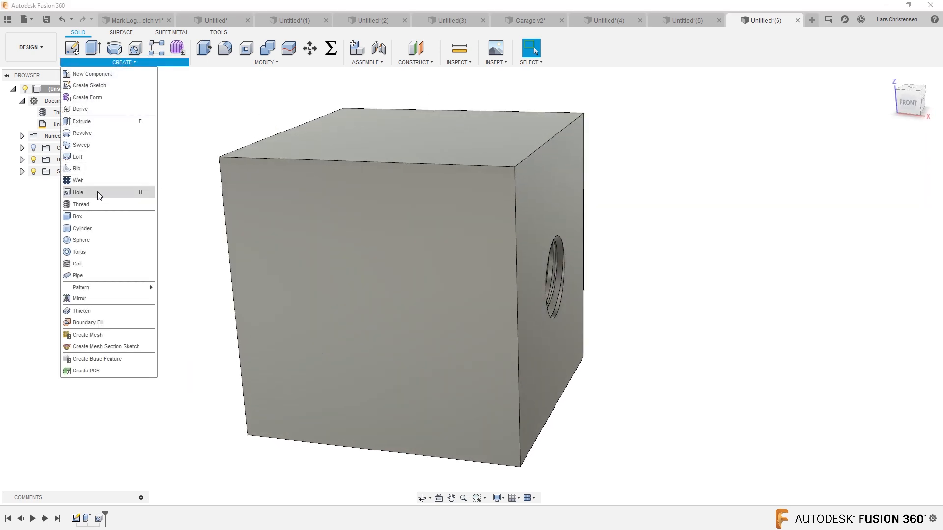
left_click(77, 193)
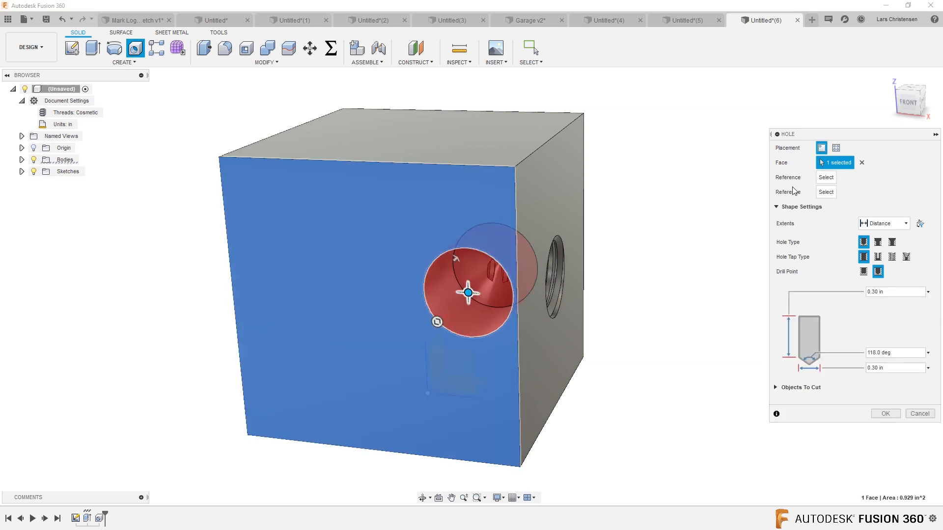
left_click(454, 167)
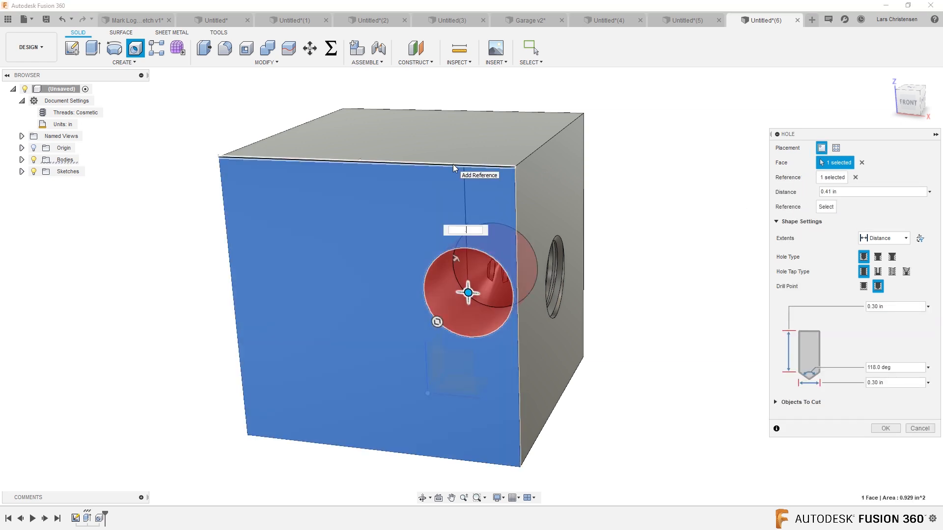
type(".5")
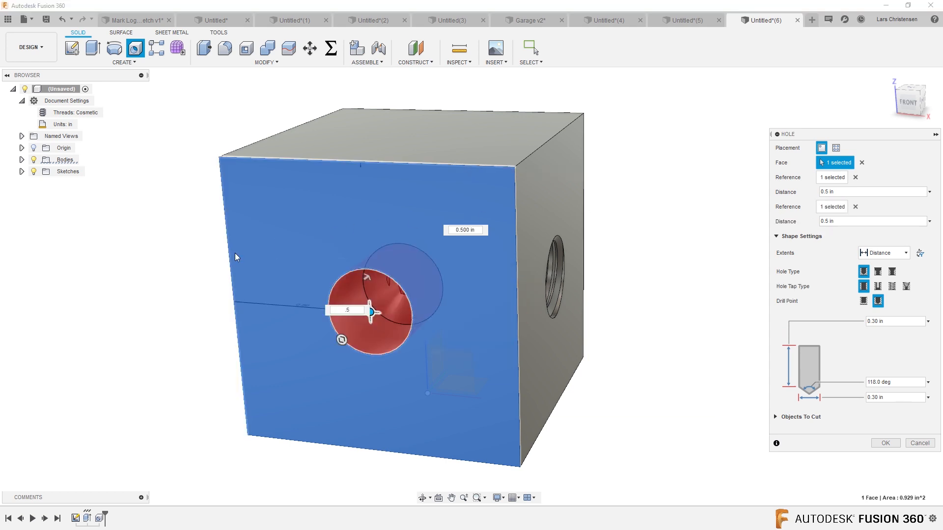
- Set Extents All, Tapped 5/16-18 UNC with Modeled threads, and confirm the hole
left_click(904, 254)
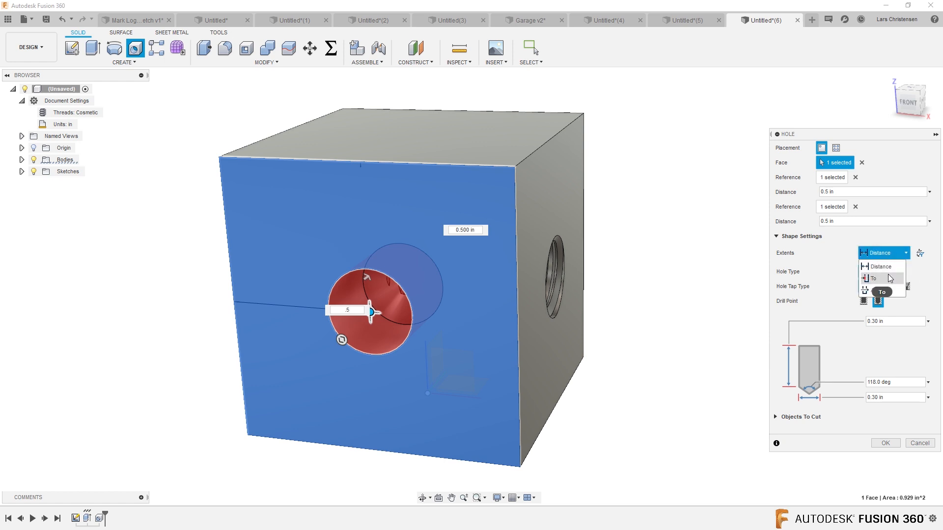
left_click(873, 279)
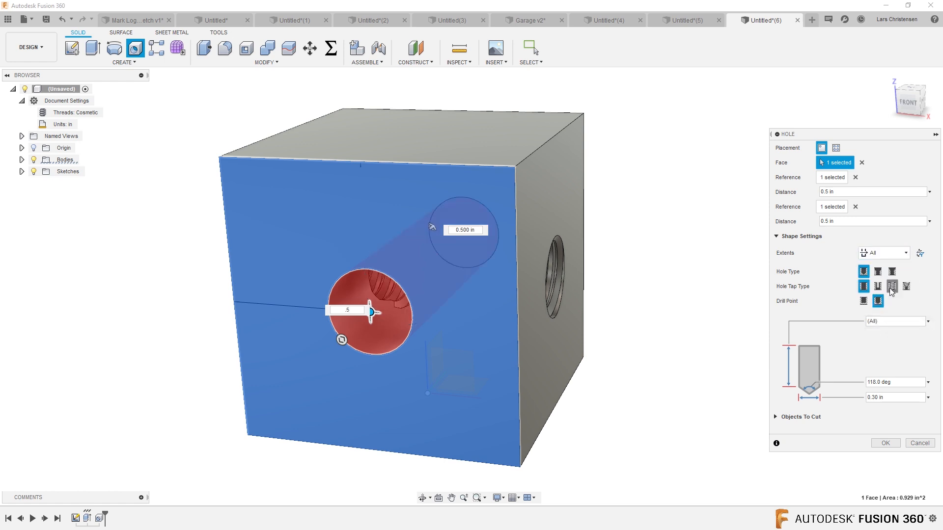
left_click(892, 287)
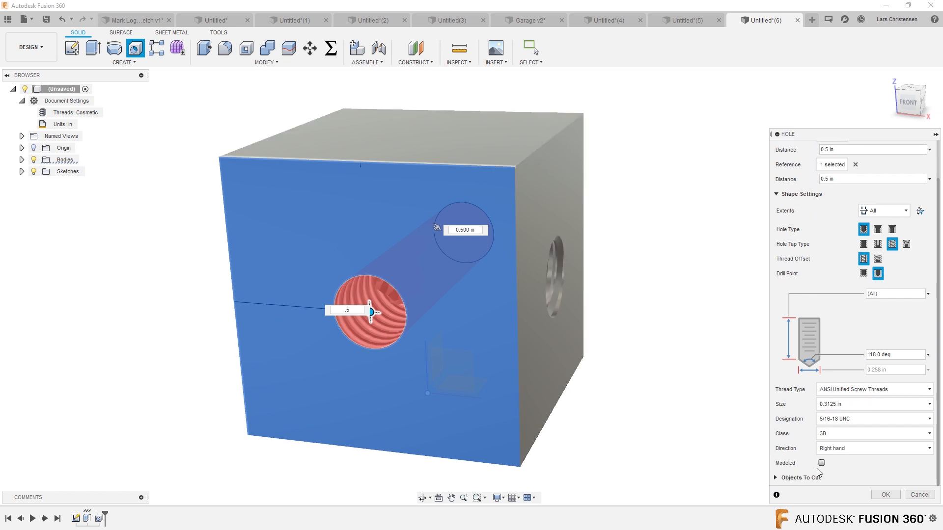
left_click(822, 464)
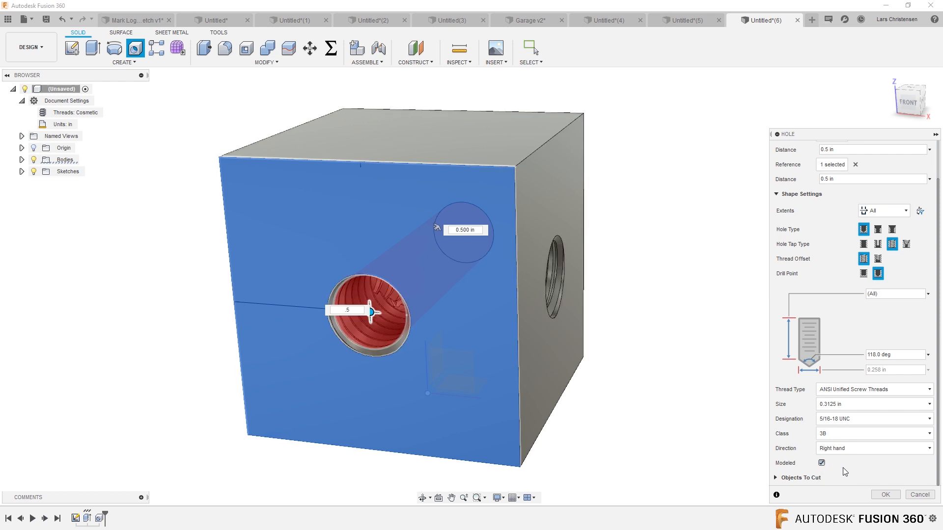
left_click(886, 494)
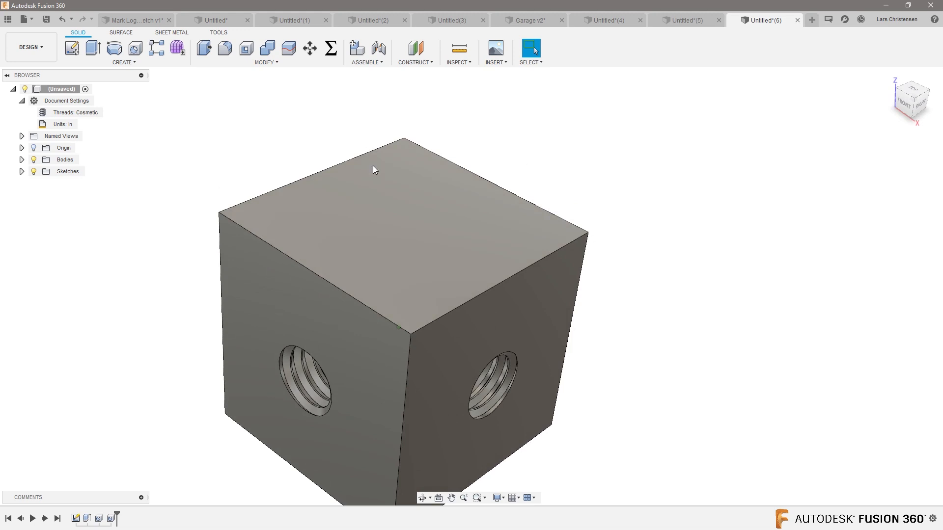
- Add a hole centred on the top face with Extents All, keeping the modeled 5/16-18 thread
left_click(122, 63)
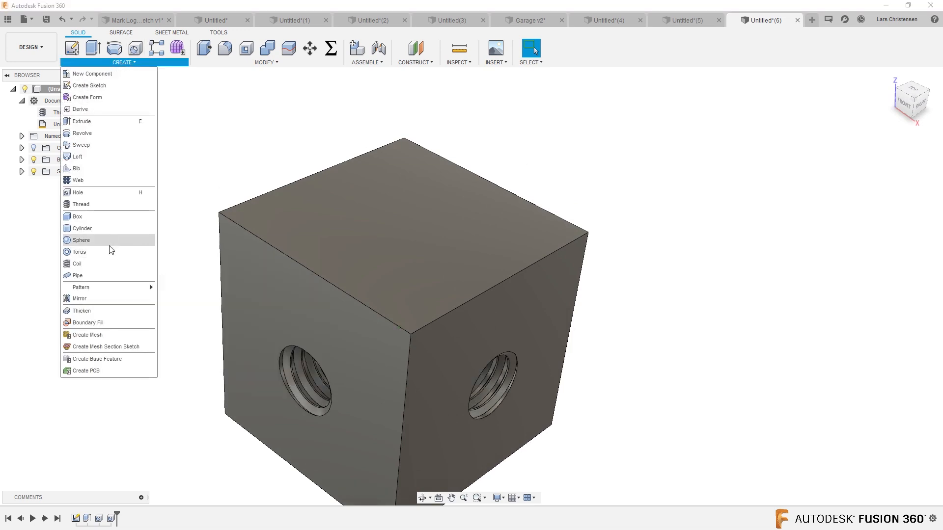
mouse_move(84, 192)
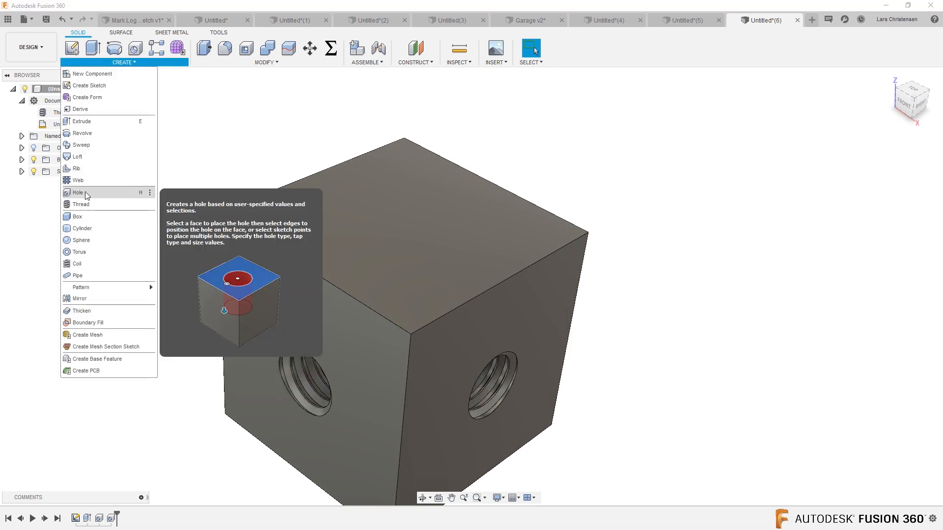
left_click(79, 193)
type(".5")
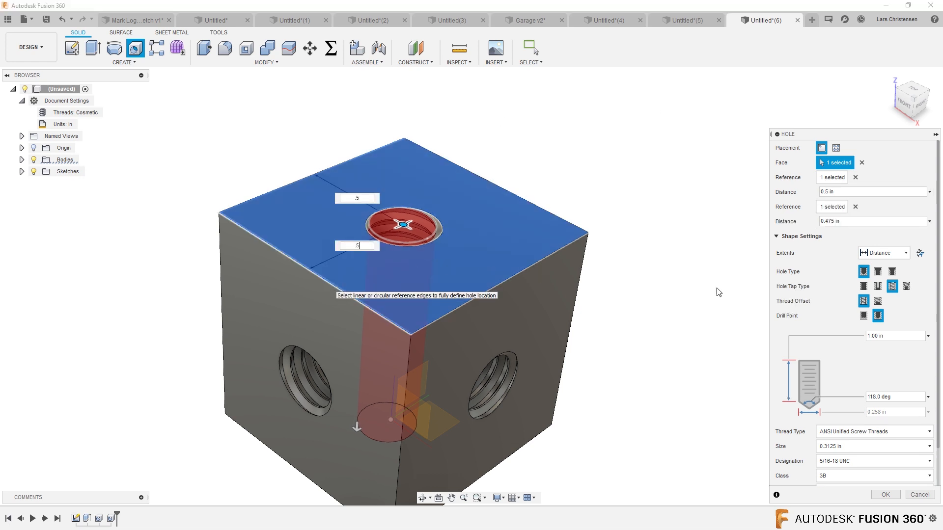
left_click(883, 253)
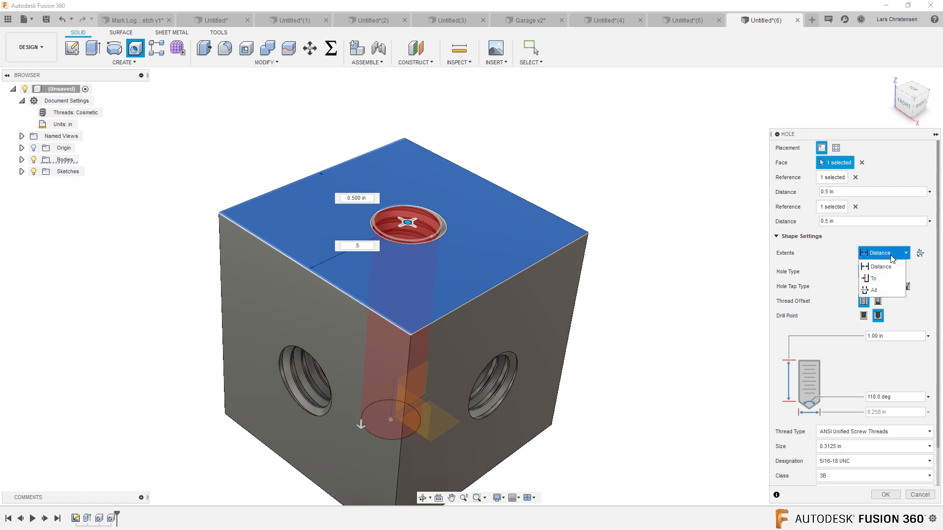
left_click(873, 290)
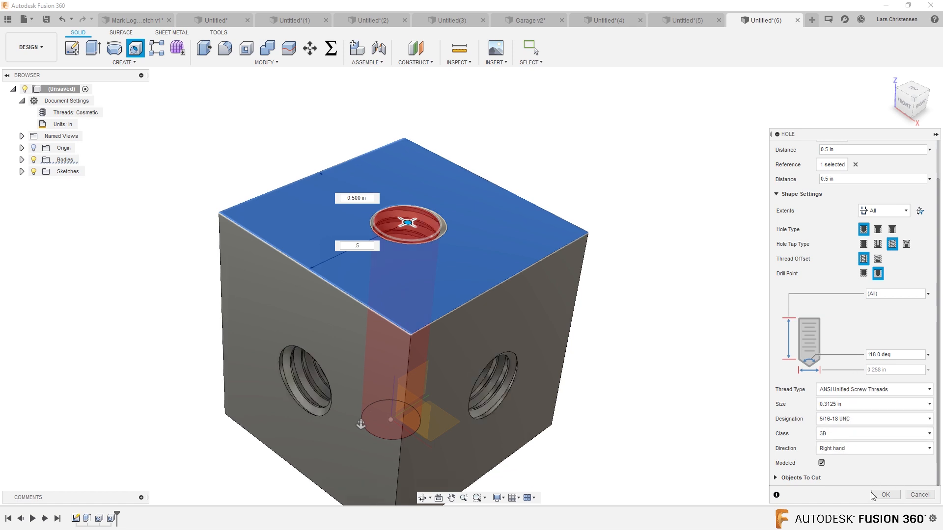
left_click(887, 495)
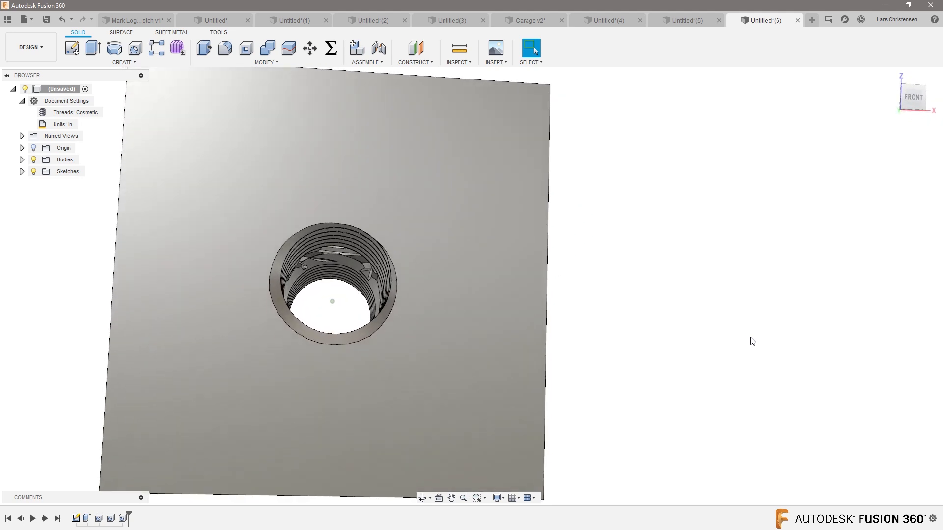
- Orbit the cube to view all three threaded holes, then bring up the Create list
left_click_drag(332, 300, 357, 346)
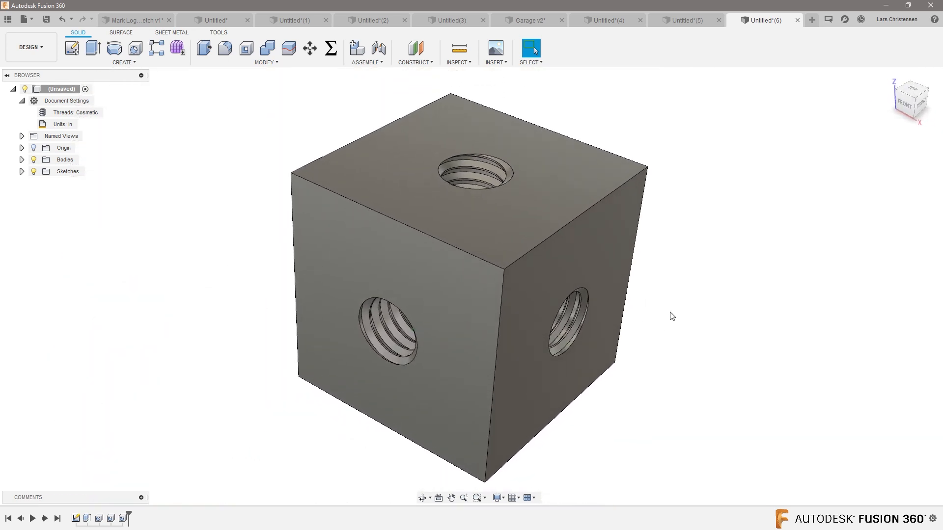
left_click(123, 63)
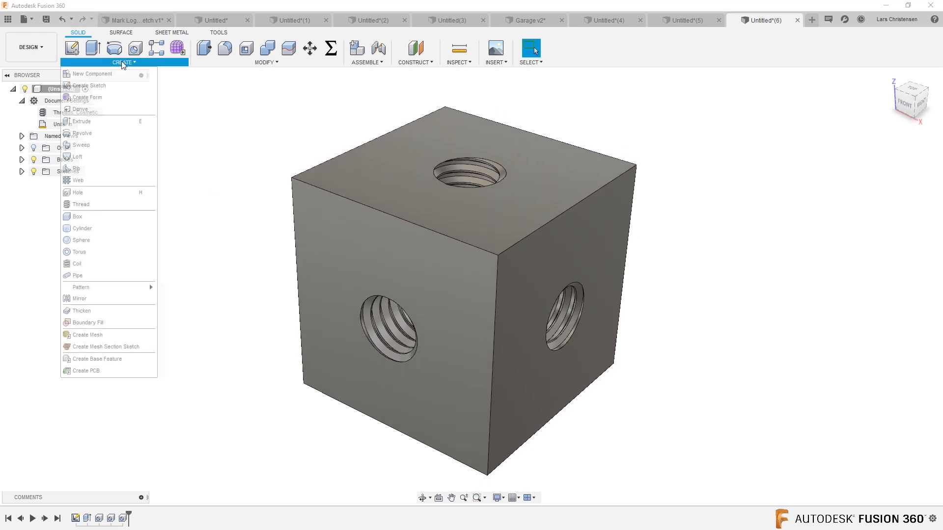
mouse_move(79, 193)
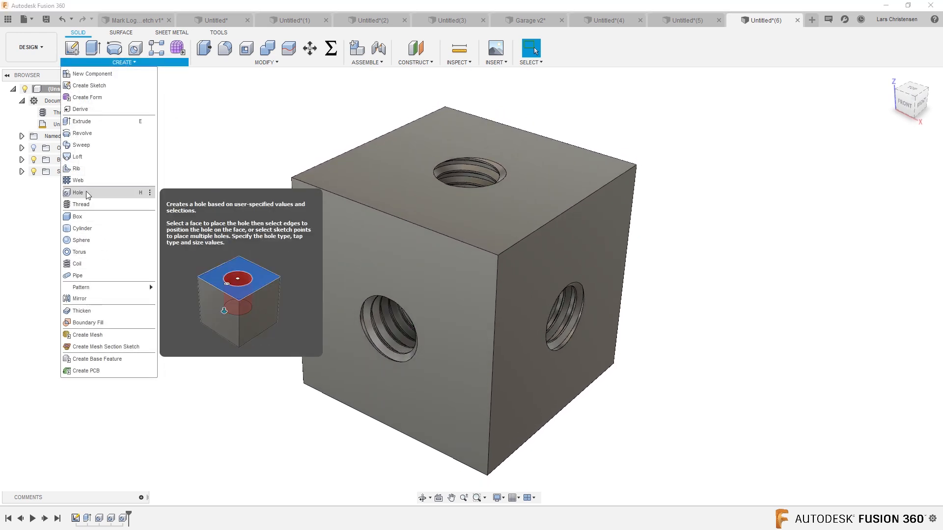